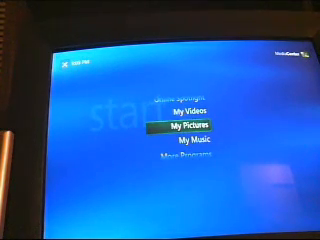
scroll("down", 3)
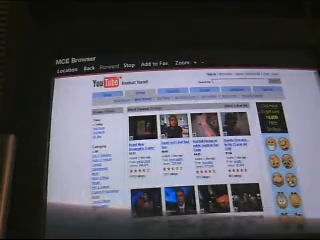
scroll("down", 3)
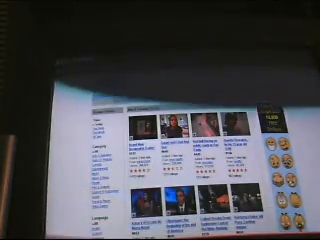